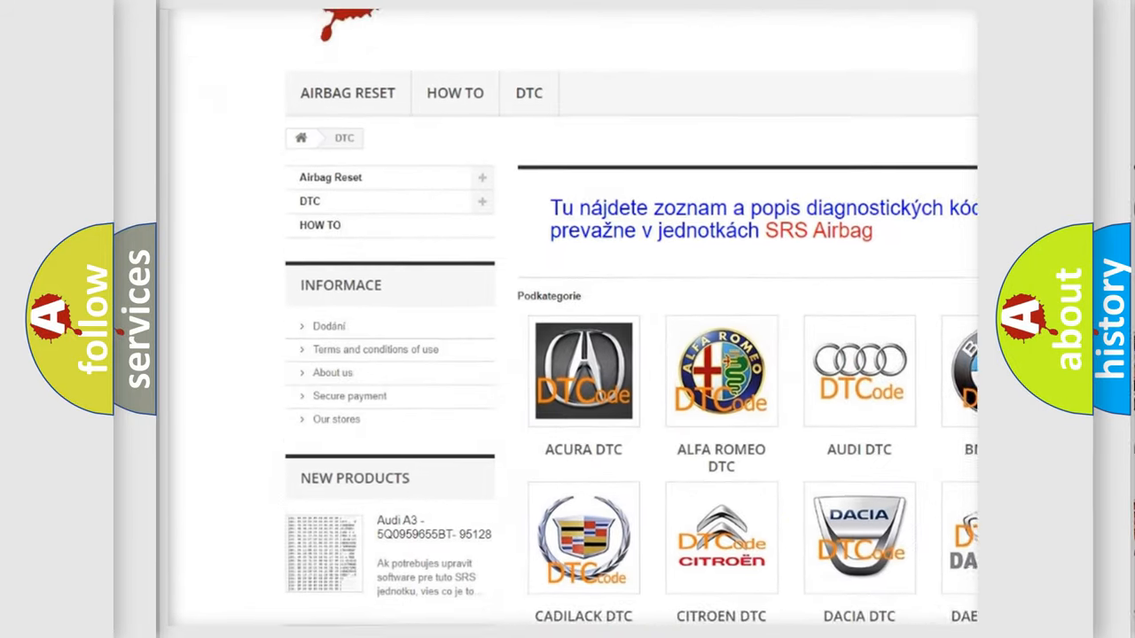
pyautogui.scroll(-3)
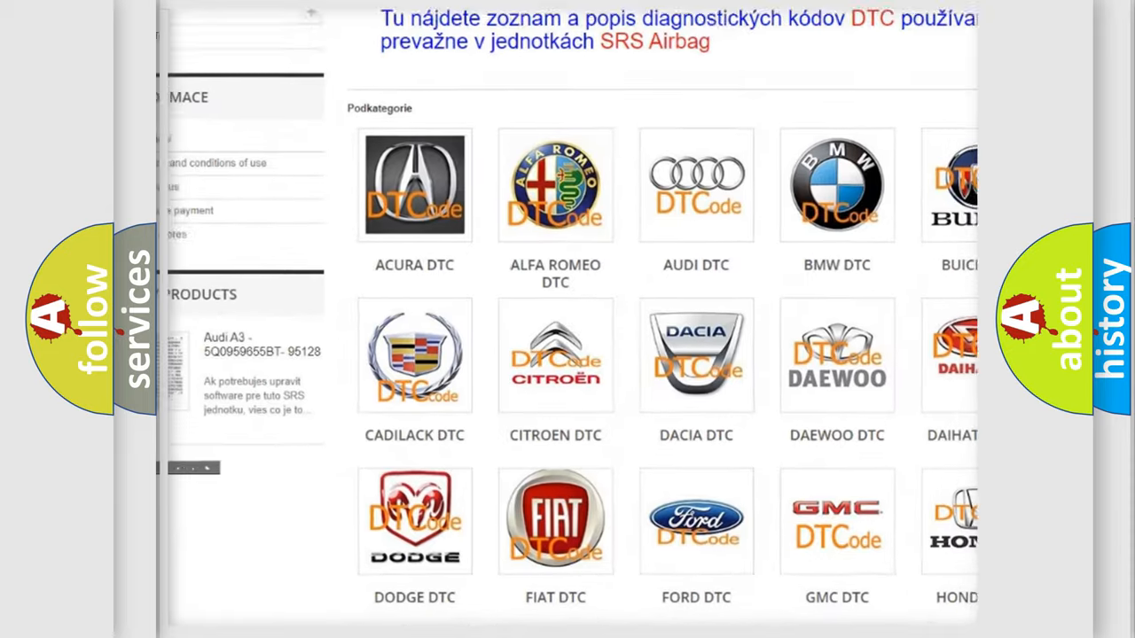
pyautogui.scroll(-3)
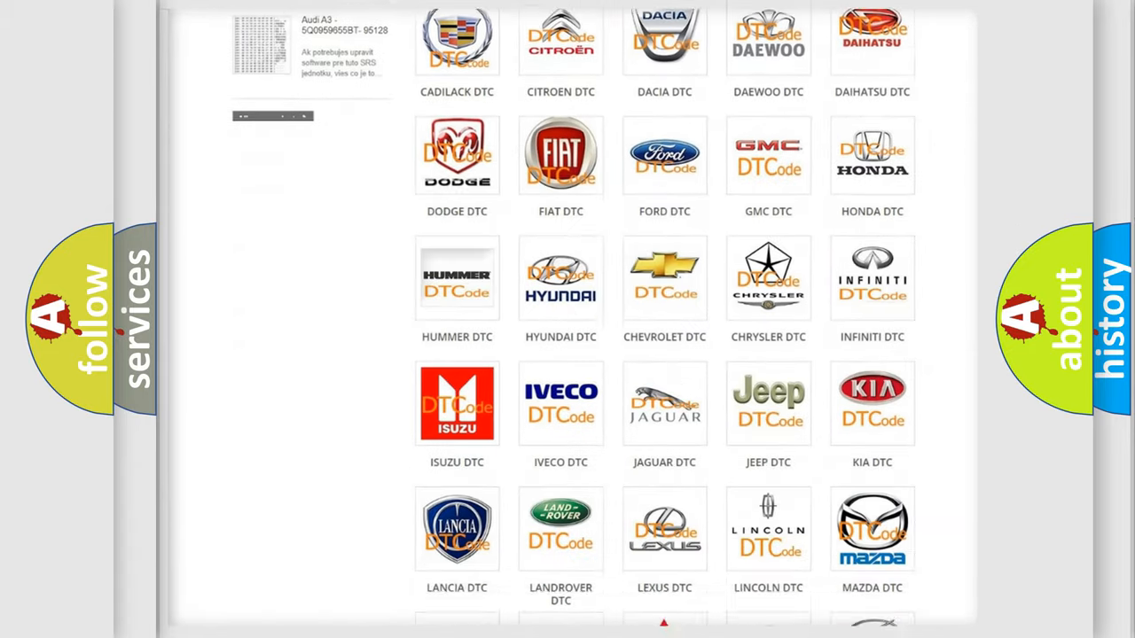
pyautogui.scroll(-3)
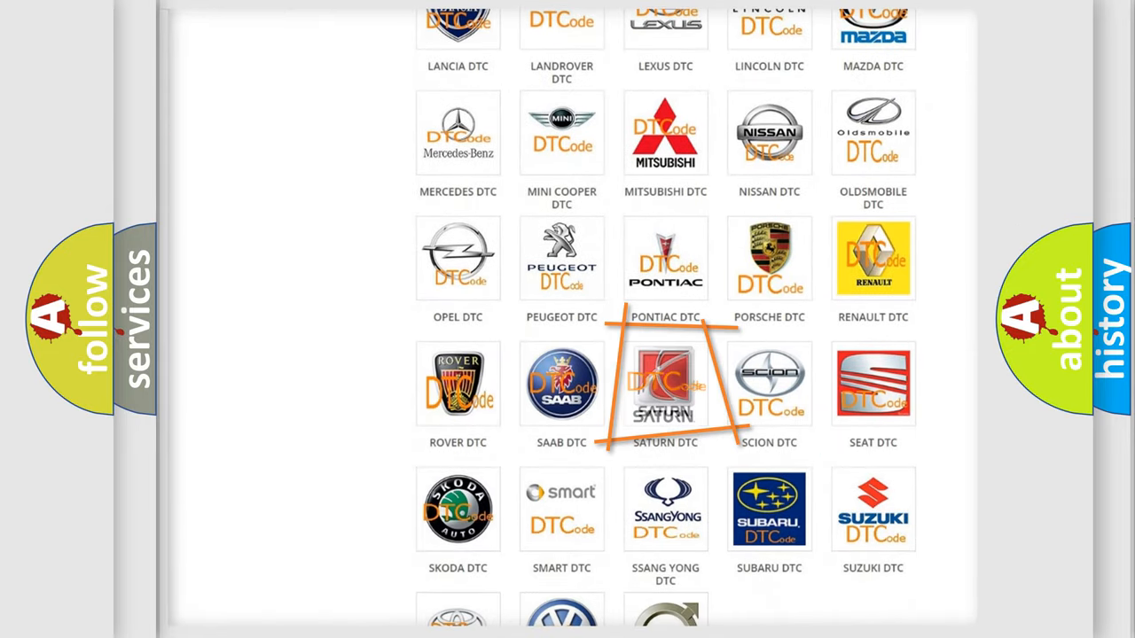